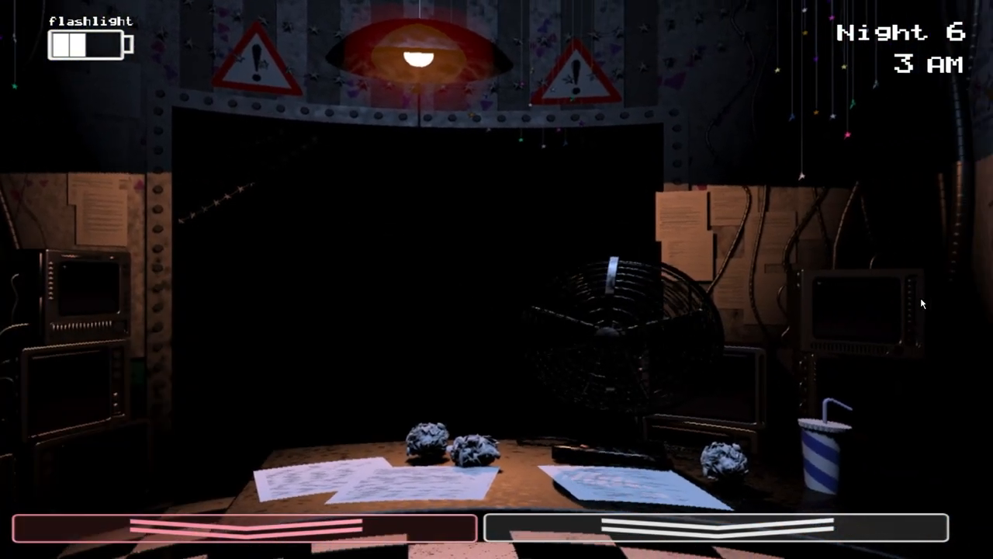
Step: View the Prize Corner on CAM 11 and wind its music box fully
click(919, 353)
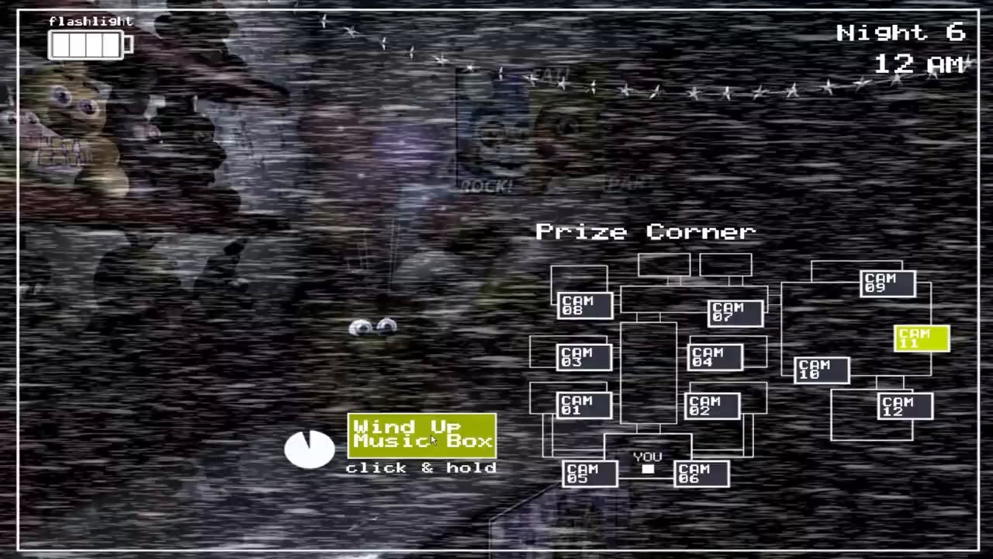
click(310, 450)
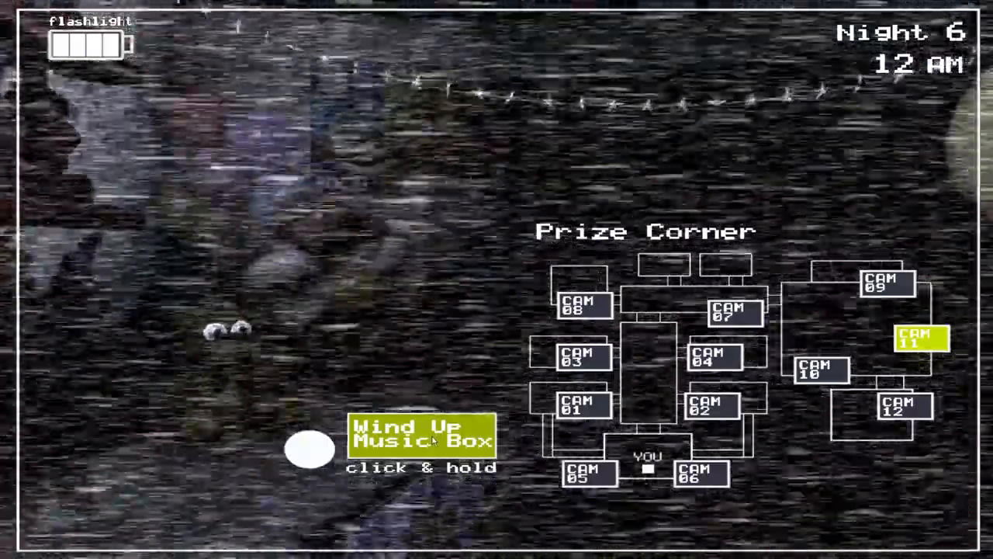